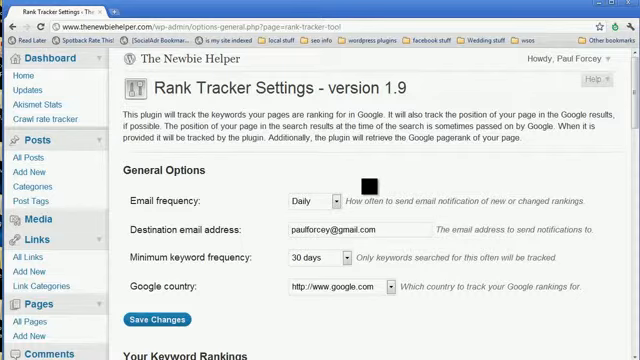
# Step: Export the keyword rankings table to CSV from the bottom of the table
pyautogui.tripleClick(344, 228)
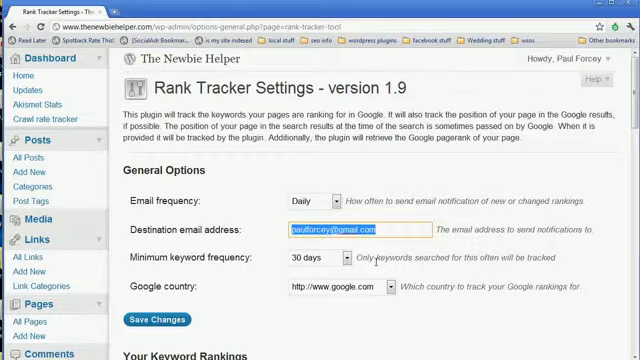
pyautogui.click(310, 258)
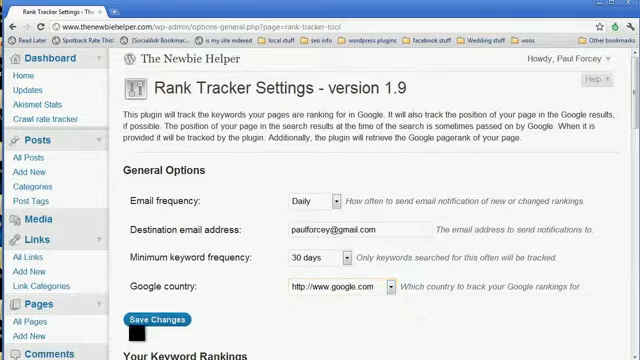
pyautogui.scroll(-3)
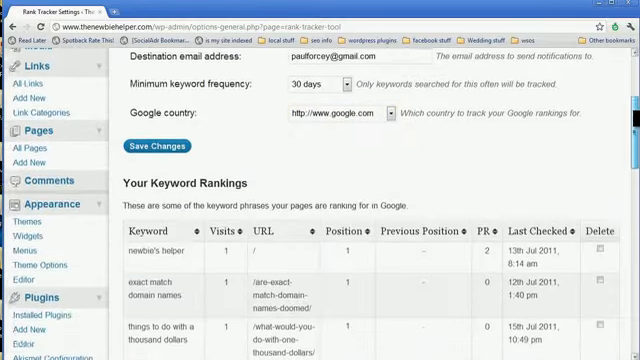
pyautogui.scroll(-3)
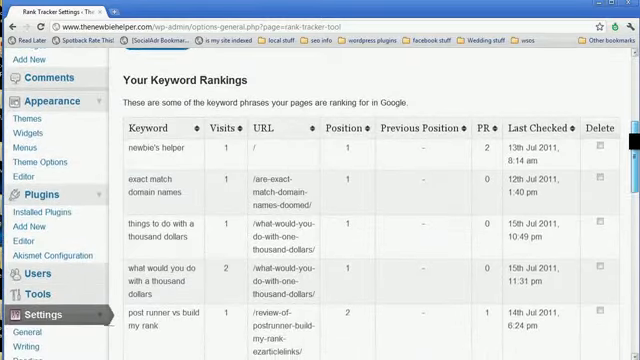
pyautogui.scroll(-3)
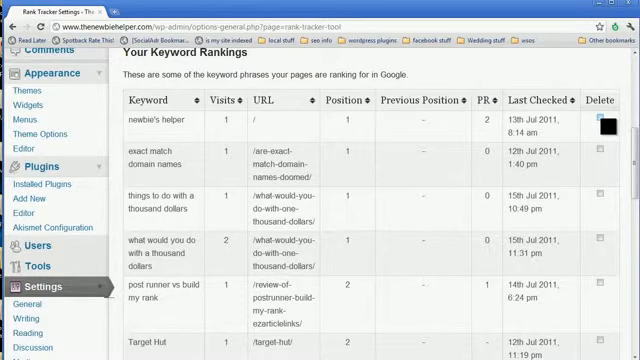
pyautogui.scroll(-3)
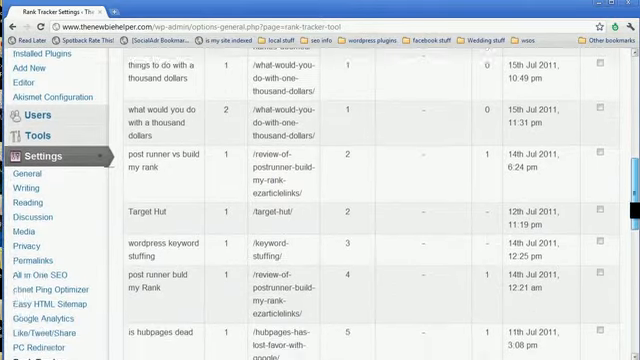
pyautogui.scroll(-3)
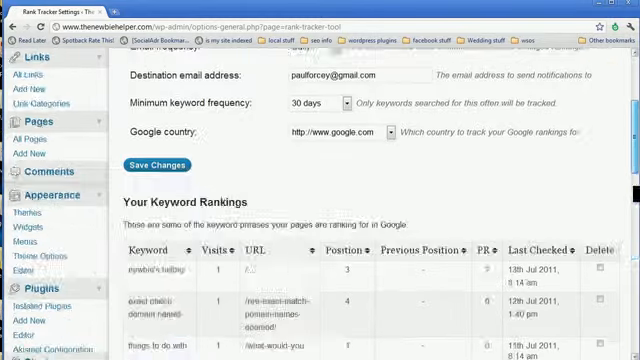
pyautogui.scroll(-3)
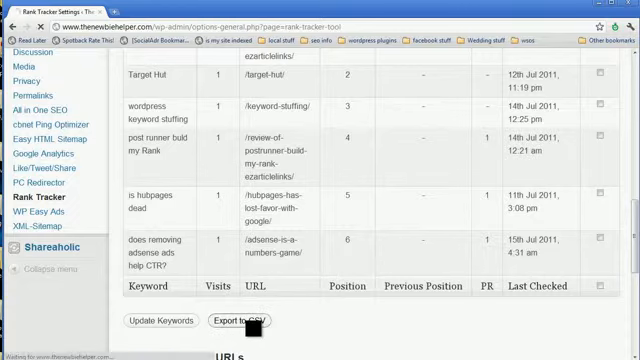
pyautogui.click(232, 320)
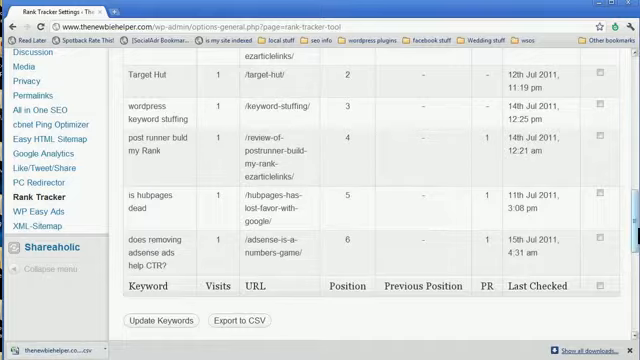
pyautogui.scroll(-3)
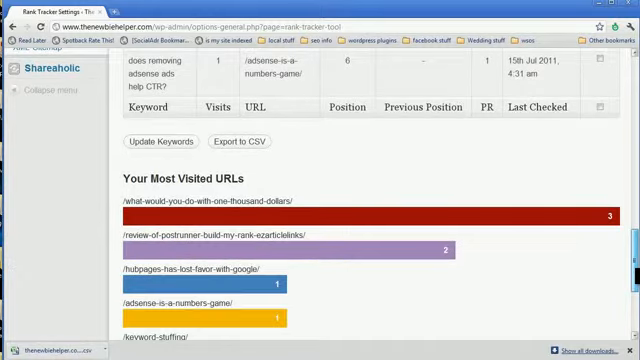
pyautogui.scroll(-3)
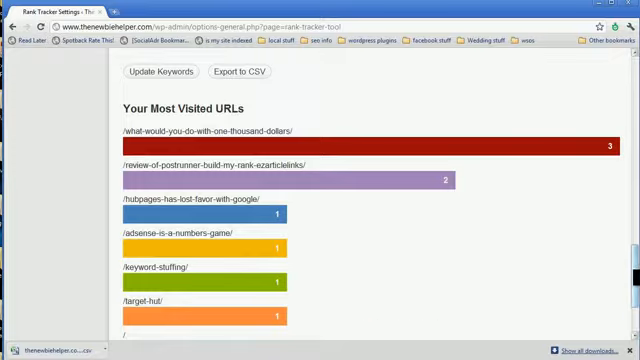
pyautogui.scroll(-3)
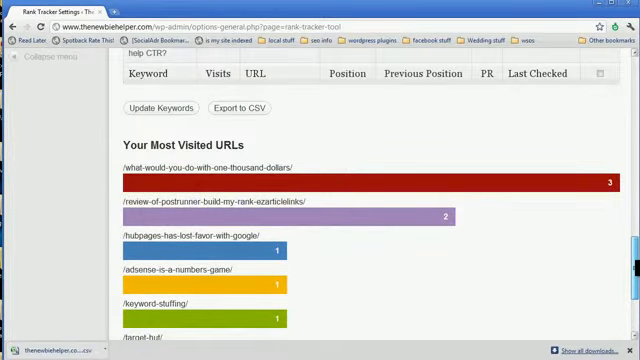
pyautogui.scroll(-3)
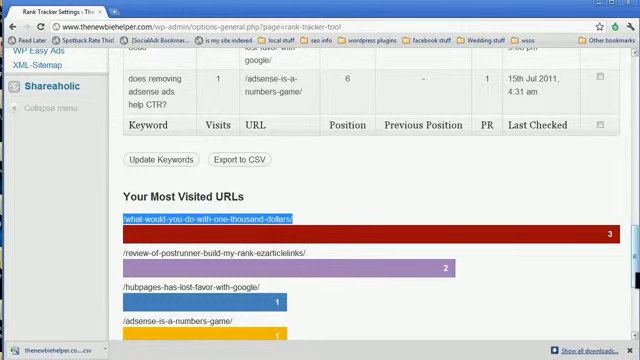
pyautogui.scroll(-3)
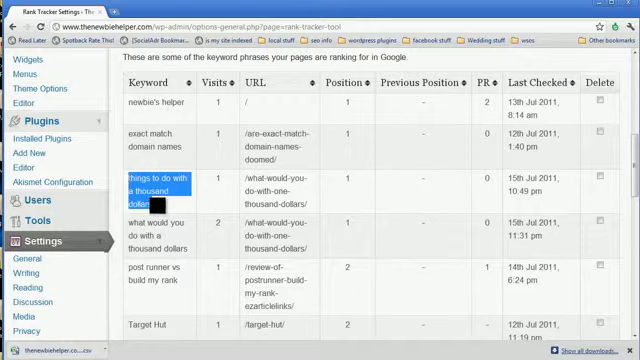
pyautogui.doubleClick(160, 222)
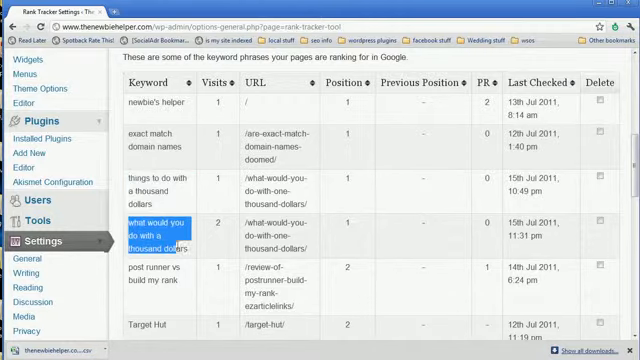